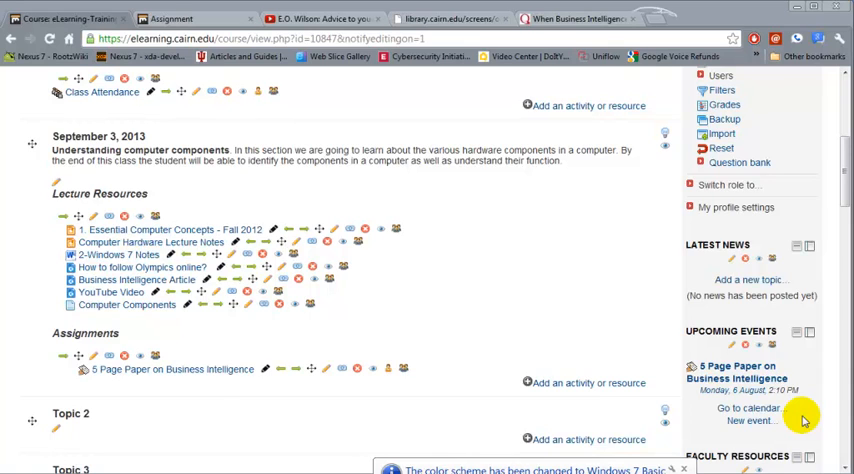
{"action": "mouse_move", "coordinate": [484, 388]}
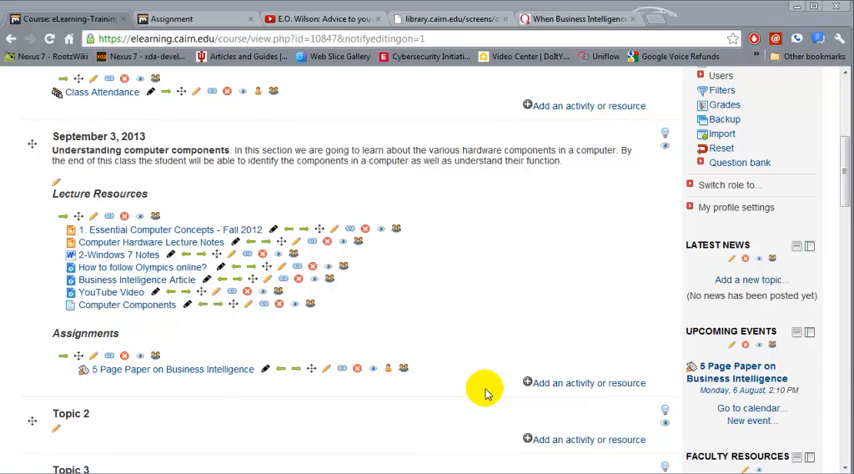
{"action": "mouse_move", "coordinate": [560, 390]}
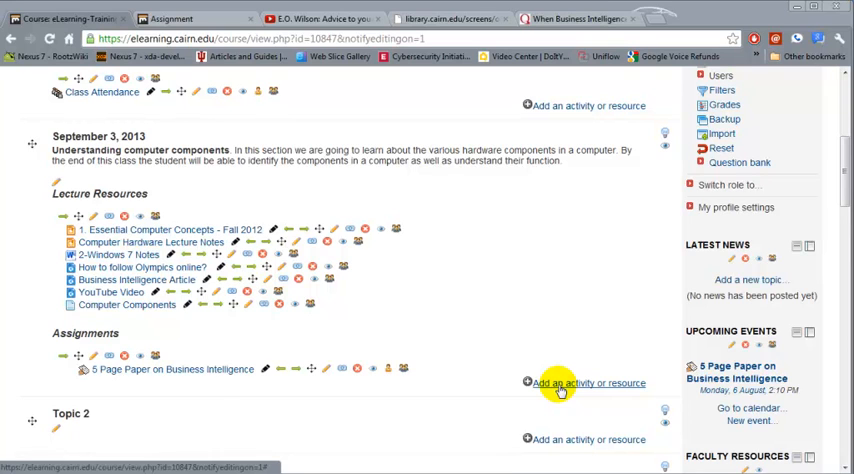
Add an activity to the September 3 section and choose Forum as its type
{"action": "left_click", "coordinate": [560, 386]}
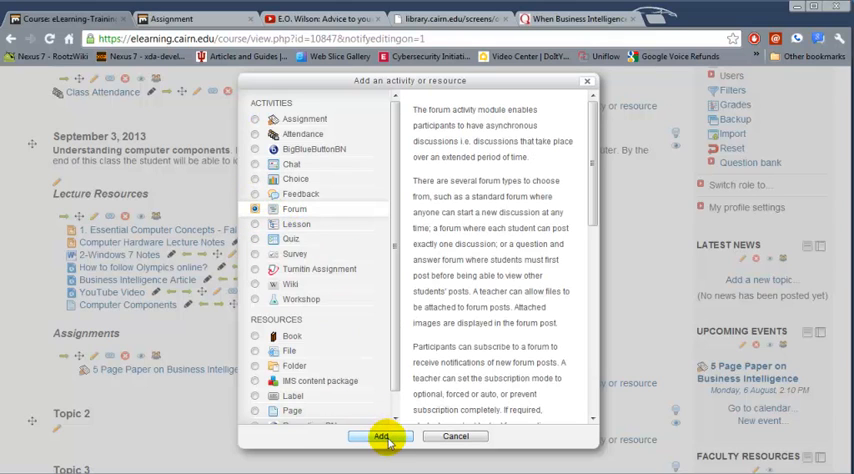
{"action": "left_click", "coordinate": [378, 436]}
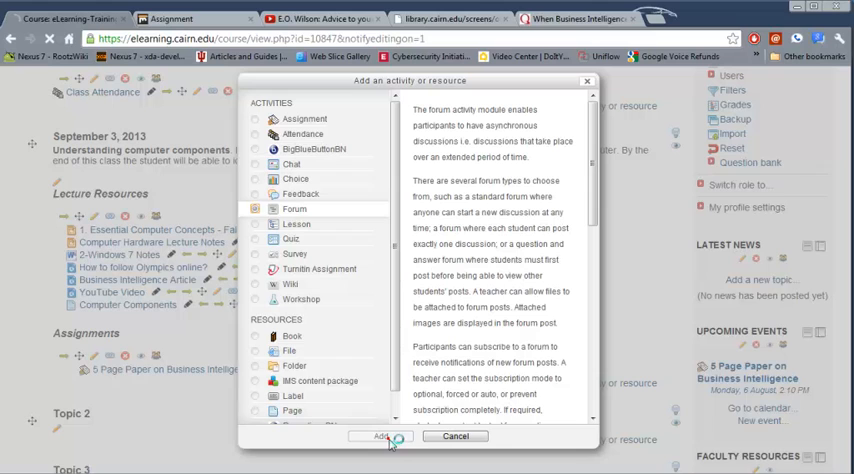
Name the forum 'Class 1 Discussions' with a bold italic introduction asking all students to participate
{"action": "left_click", "coordinate": [378, 436]}
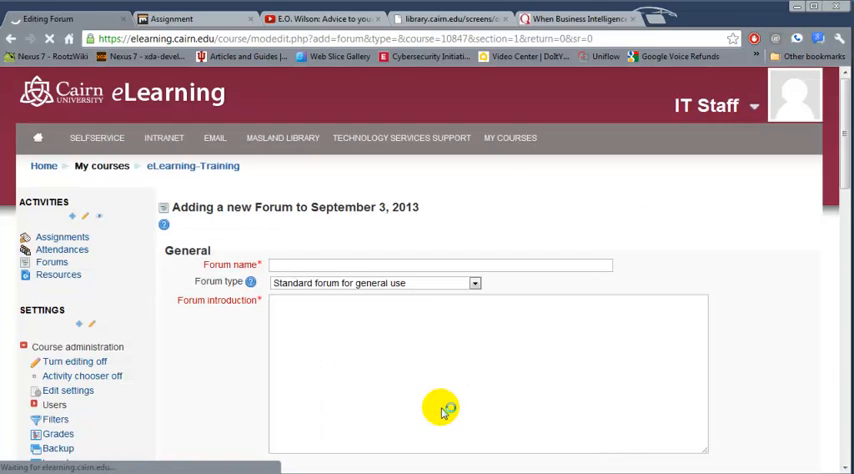
{"action": "type", "text": "Class 1 Discussions"}
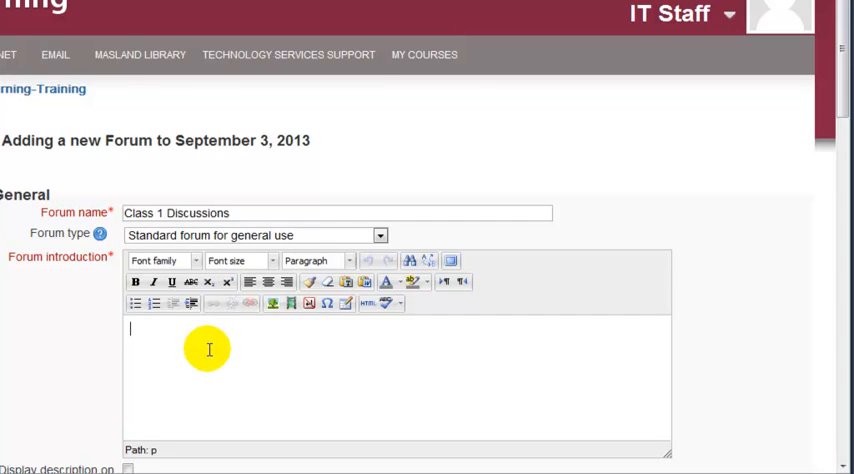
{"action": "mouse_move", "coordinate": [162, 360]}
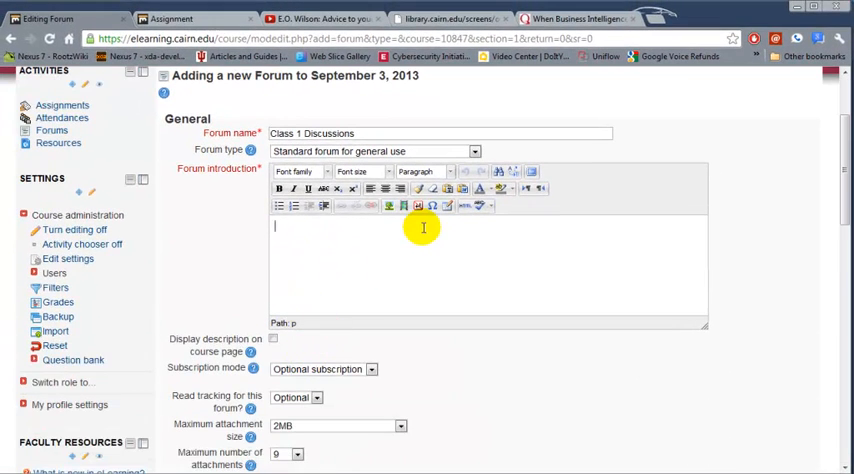
{"action": "type", "text": "All students need to part"}
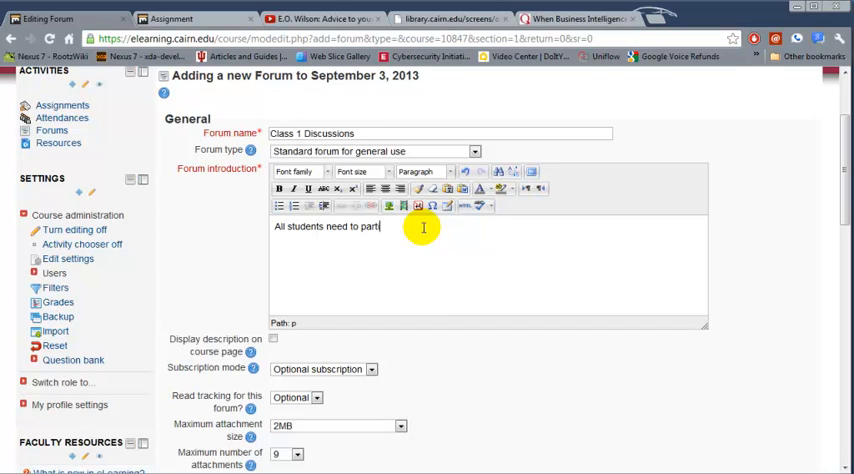
{"action": "type", "text": "icipate in the discussion questions below."}
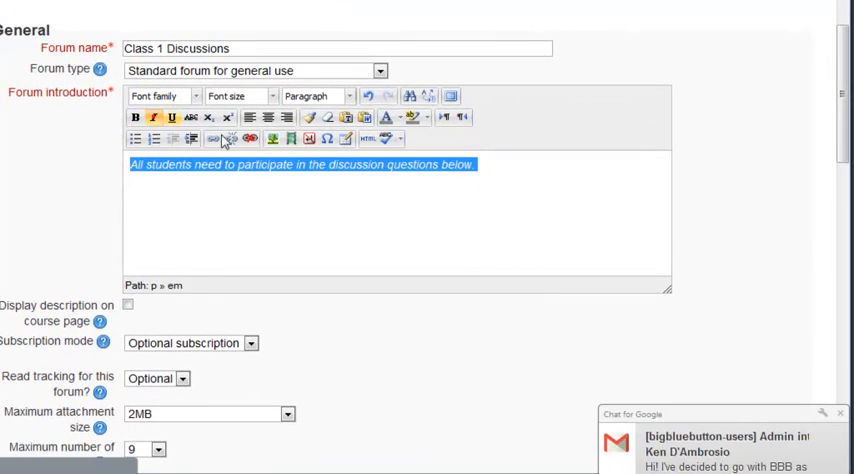
{"action": "left_click", "coordinate": [136, 116]}
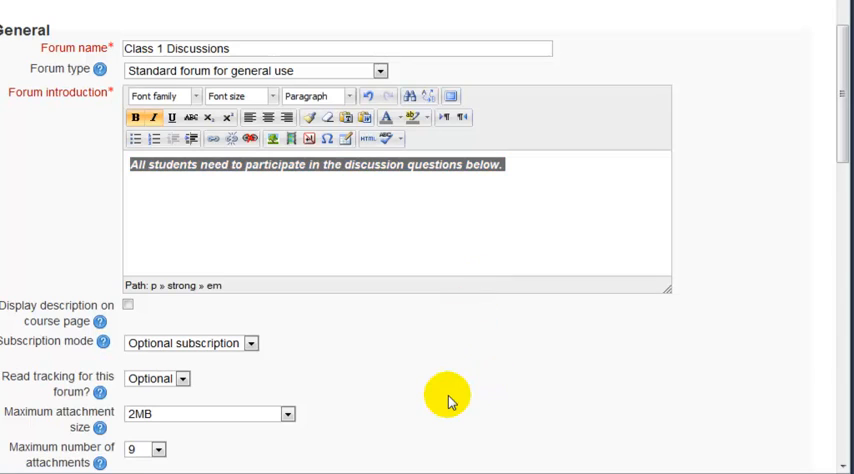
Grade the forum under Quizzes and Class Assignments with Average of ratings aggregation and scale 5
{"action": "scroll", "scroll_direction": "down", "scroll_amount": 3}
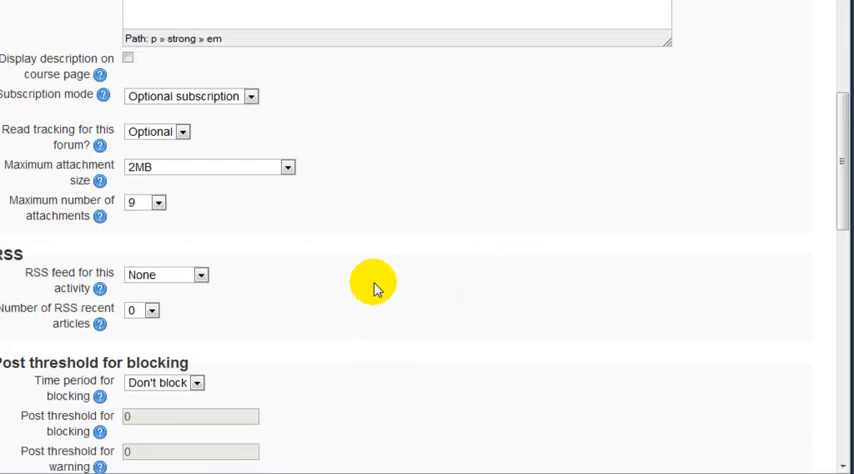
{"action": "scroll", "scroll_direction": "down", "scroll_amount": 3}
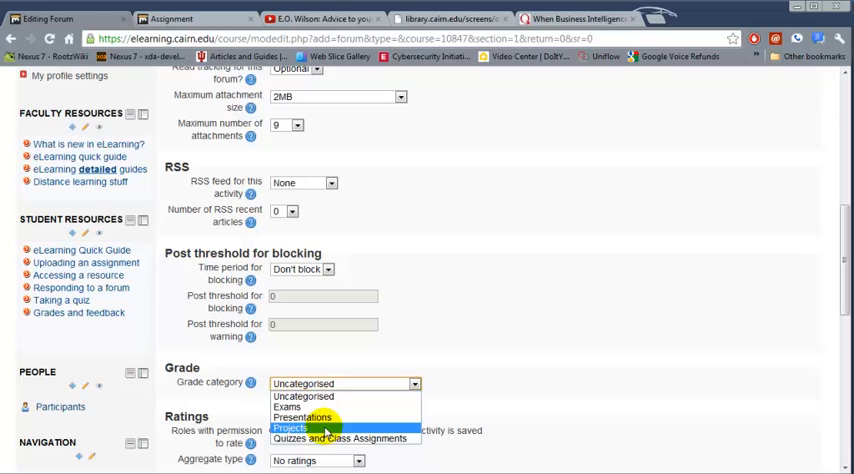
{"action": "mouse_move", "coordinate": [330, 438]}
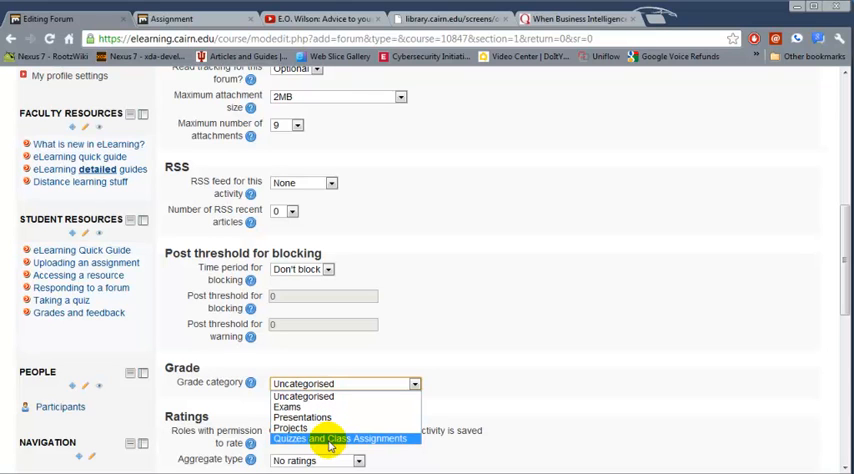
{"action": "left_click", "coordinate": [332, 438]}
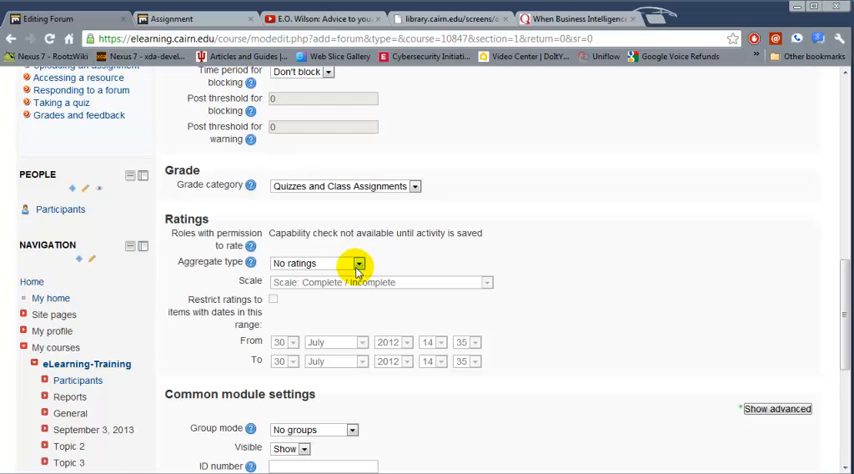
{"action": "mouse_move", "coordinate": [356, 276]}
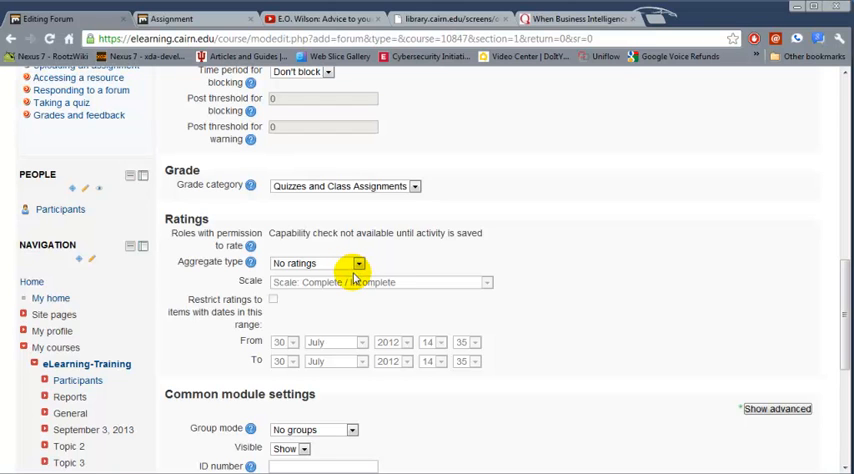
{"action": "left_click", "coordinate": [356, 262]}
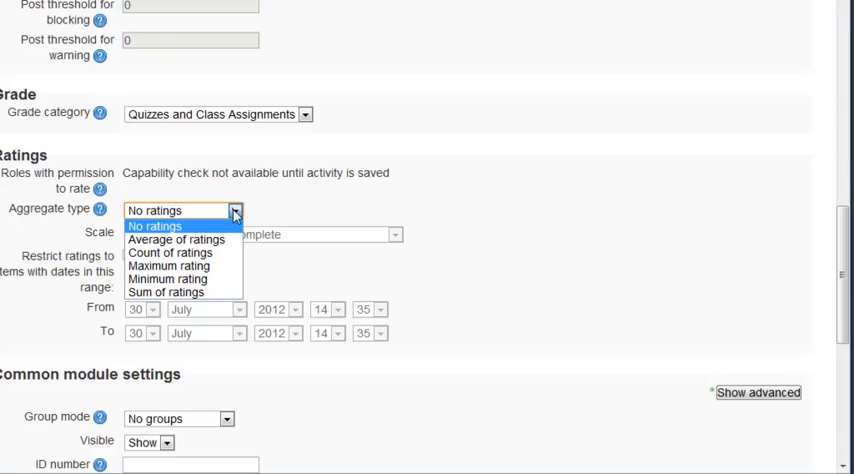
{"action": "mouse_move", "coordinate": [176, 238]}
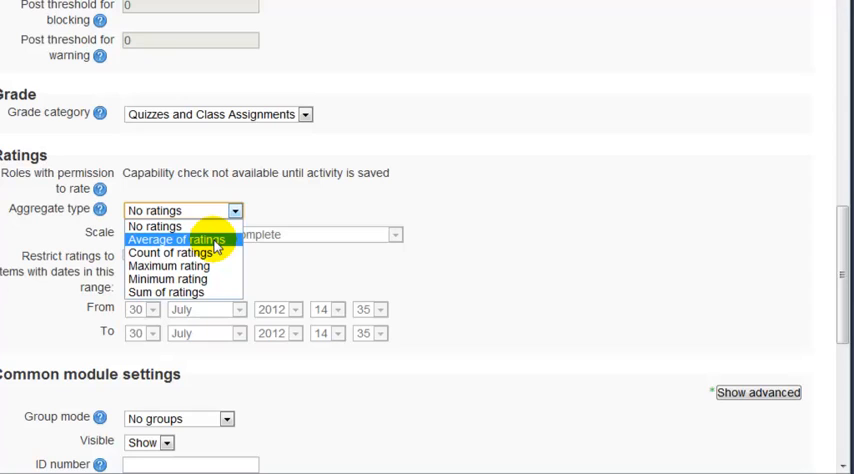
{"action": "mouse_move", "coordinate": [156, 224]}
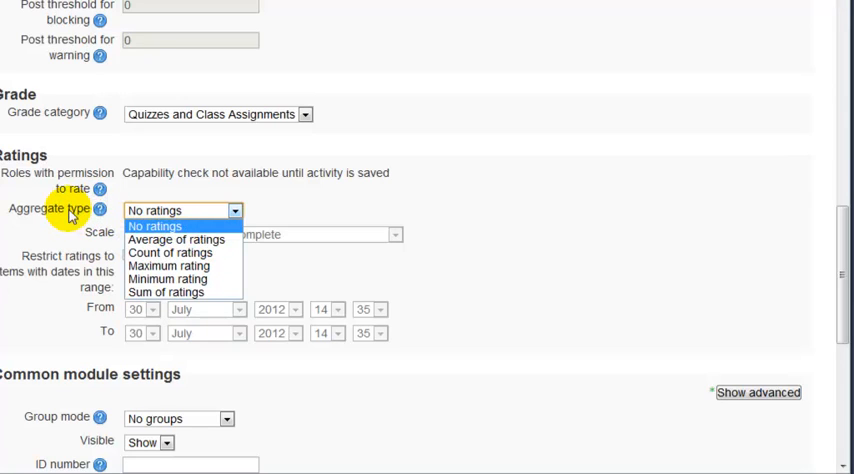
{"action": "mouse_move", "coordinate": [176, 238]}
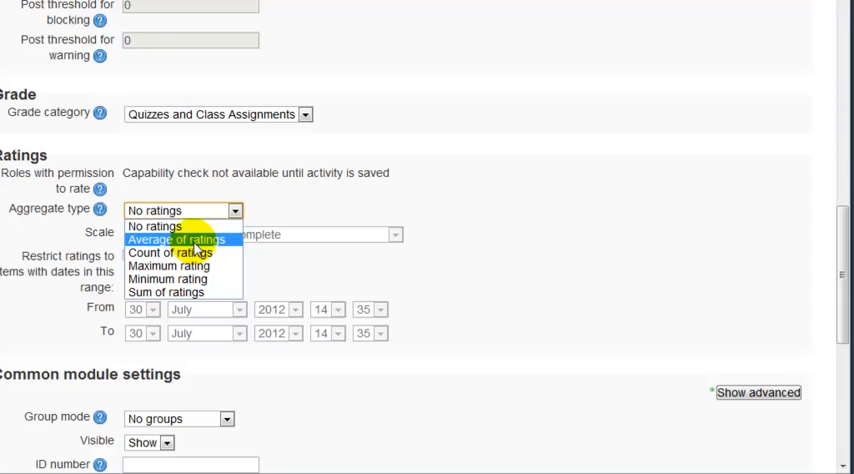
{"action": "left_click", "coordinate": [176, 238]}
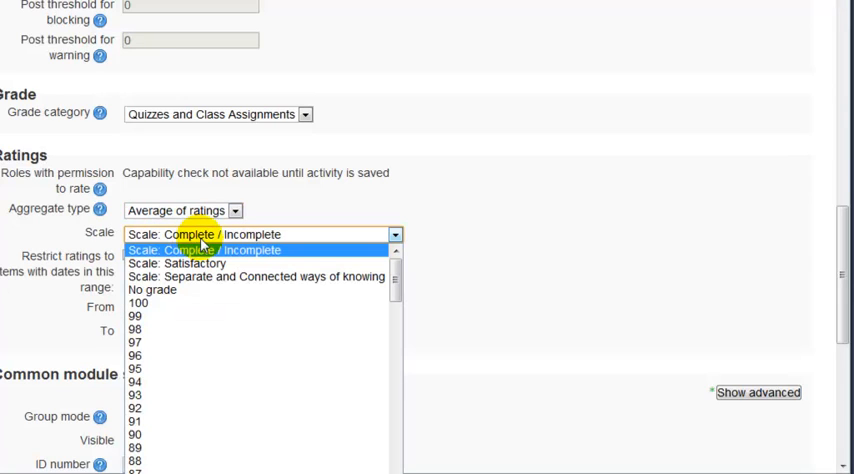
{"action": "mouse_move", "coordinate": [244, 258]}
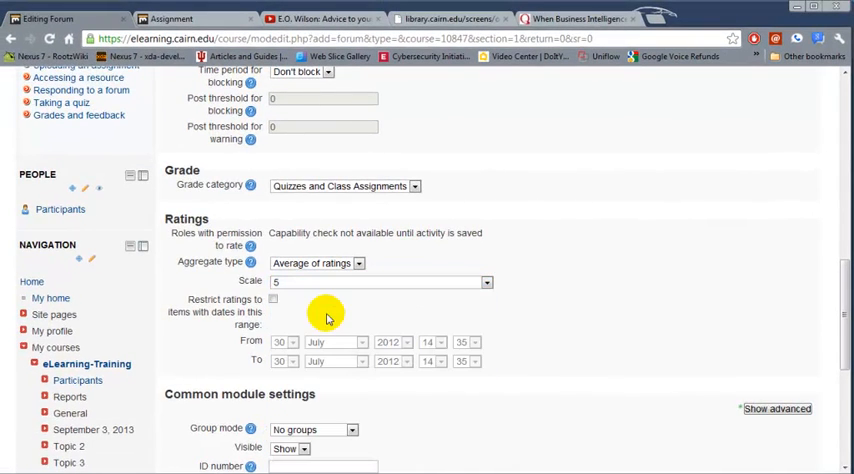
Save and display the Class 1 Discussions forum
{"action": "scroll", "scroll_direction": "down", "scroll_amount": 3}
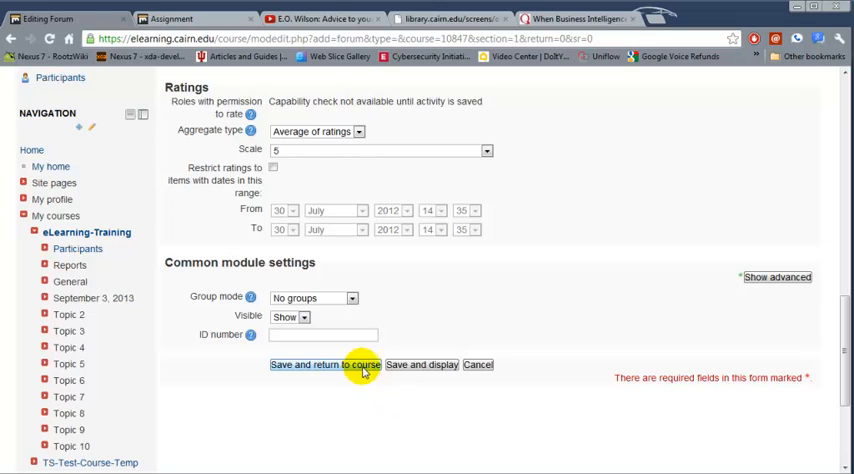
{"action": "mouse_move", "coordinate": [420, 364]}
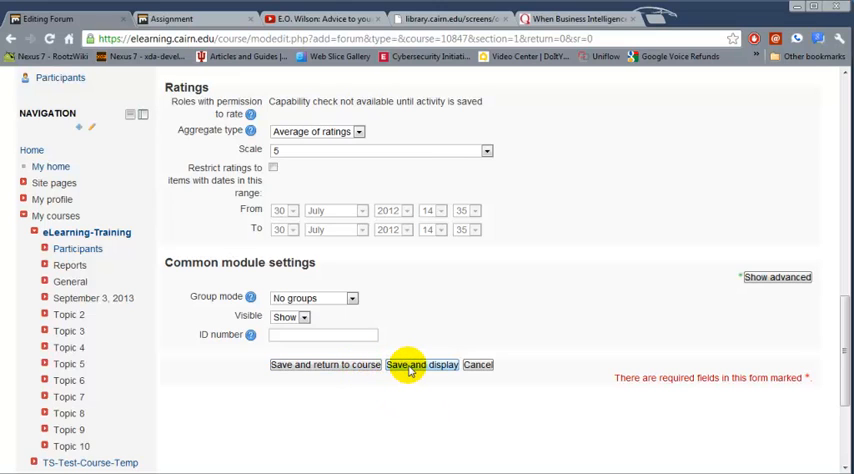
{"action": "left_click", "coordinate": [422, 364]}
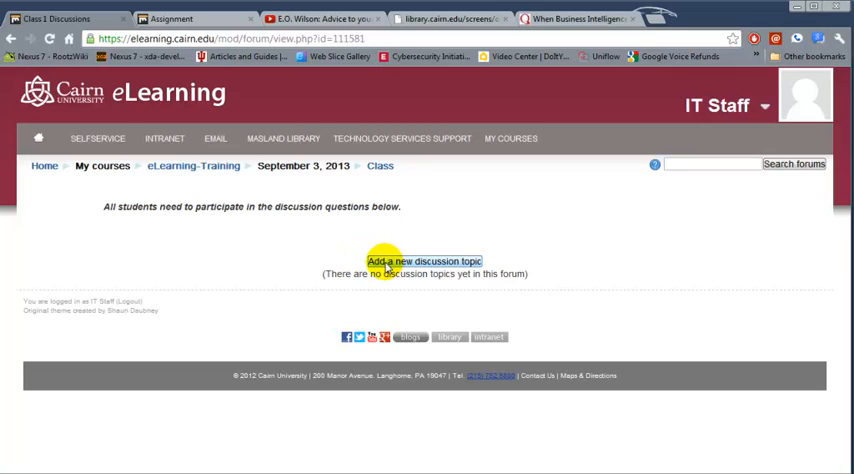
Draft a topic 'Should you cite Wikipedia in your papers?' asking students to research and state their position
{"action": "left_click", "coordinate": [424, 260]}
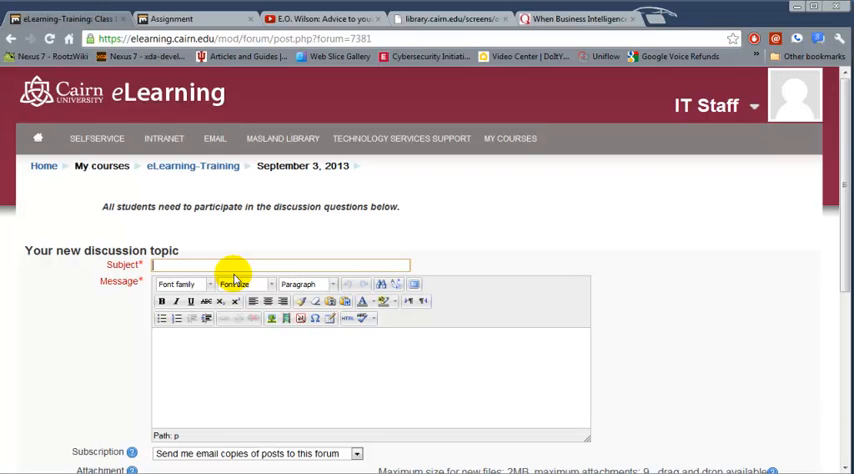
{"action": "type", "text": "Should you cite Wikipedia in your papers?"}
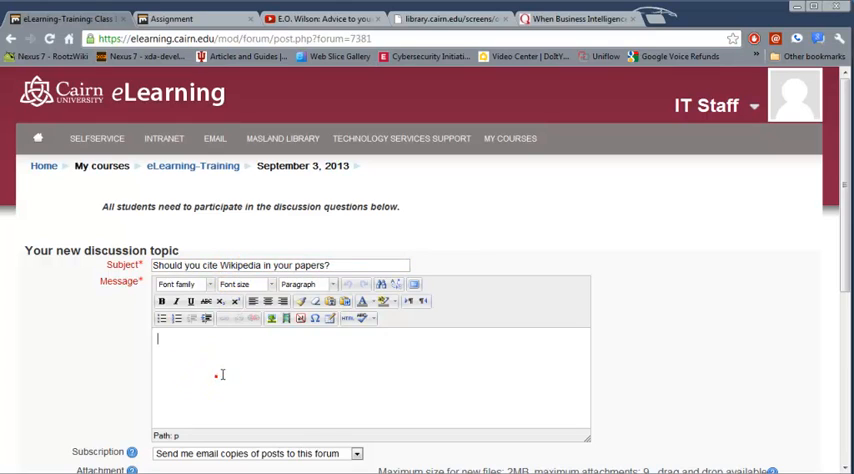
{"action": "type", "text": "Research and state your position whether you should cite Wikipedia in your papers. Post at least two resources that support your position."}
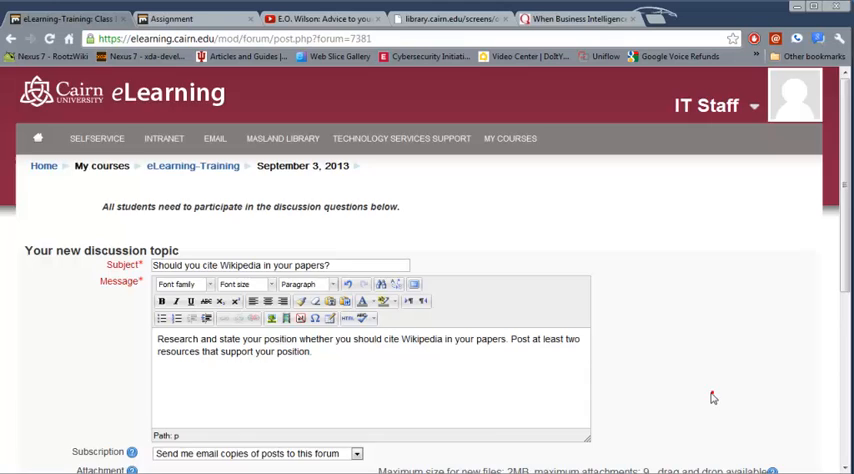
{"action": "scroll", "scroll_direction": "down", "scroll_amount": 3}
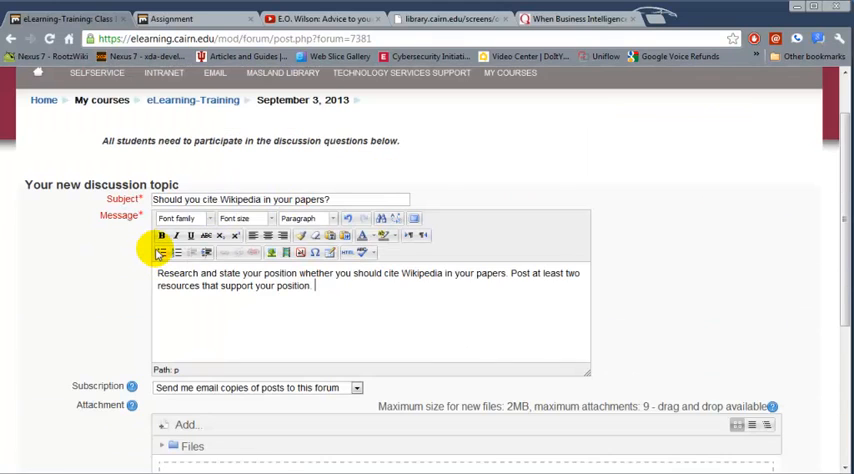
{"action": "mouse_move", "coordinate": [456, 360]}
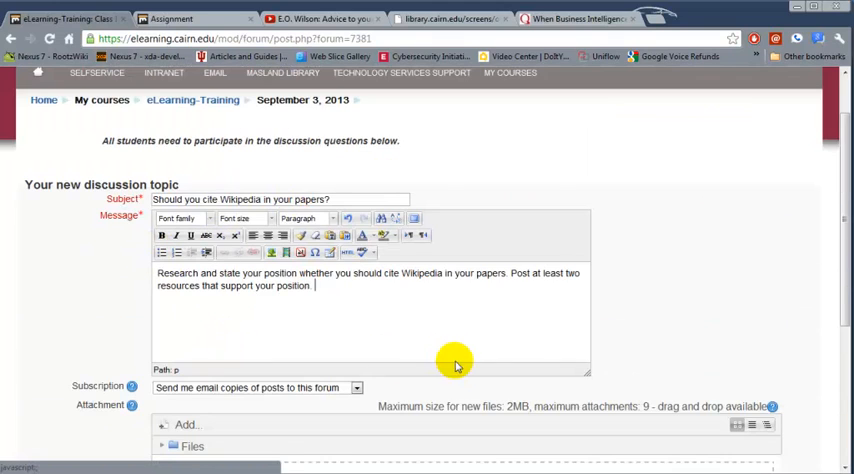
{"action": "mouse_move", "coordinate": [336, 308]}
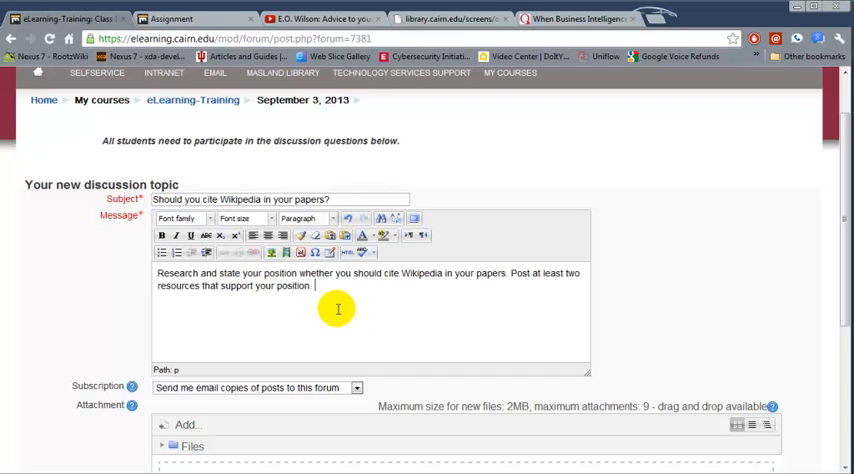
{"action": "scroll", "scroll_direction": "down", "scroll_amount": 3}
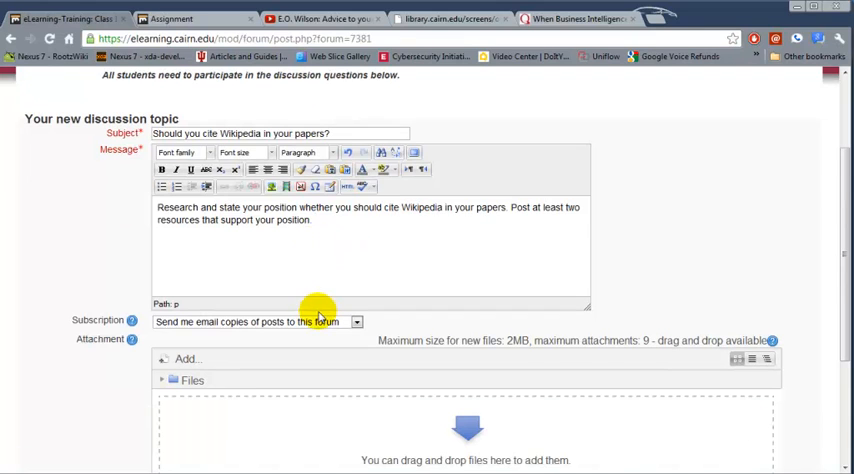
{"action": "scroll", "scroll_direction": "down", "scroll_amount": 3}
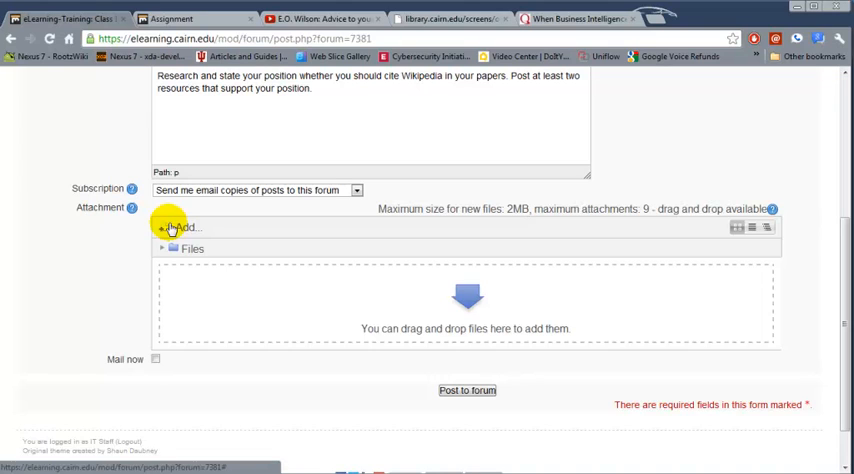
{"action": "mouse_move", "coordinate": [184, 288]}
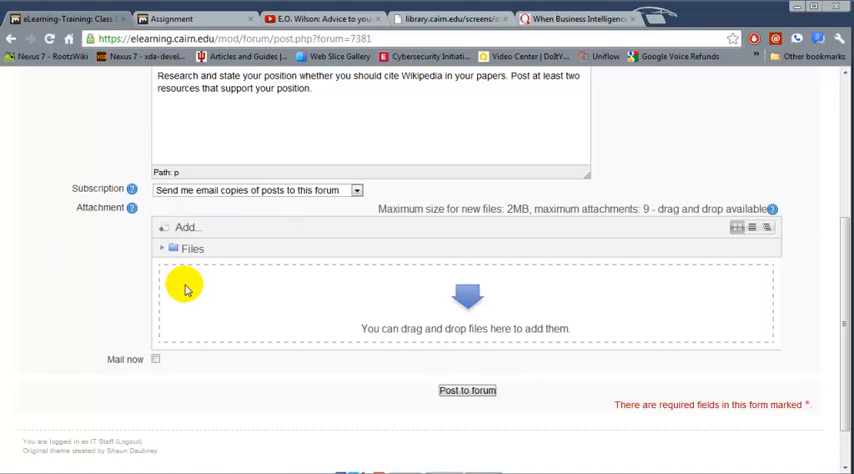
{"action": "mouse_move", "coordinate": [388, 406]}
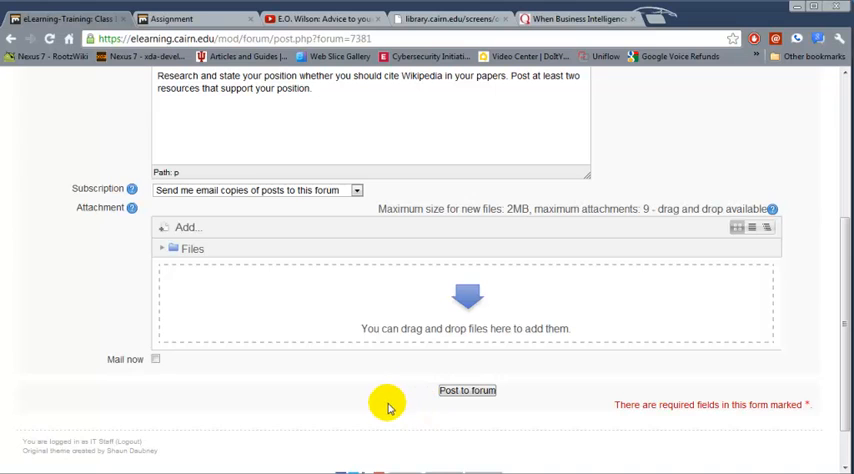
Post the Wikipedia discussion topic and continue back to the forum list
{"action": "left_click", "coordinate": [466, 390]}
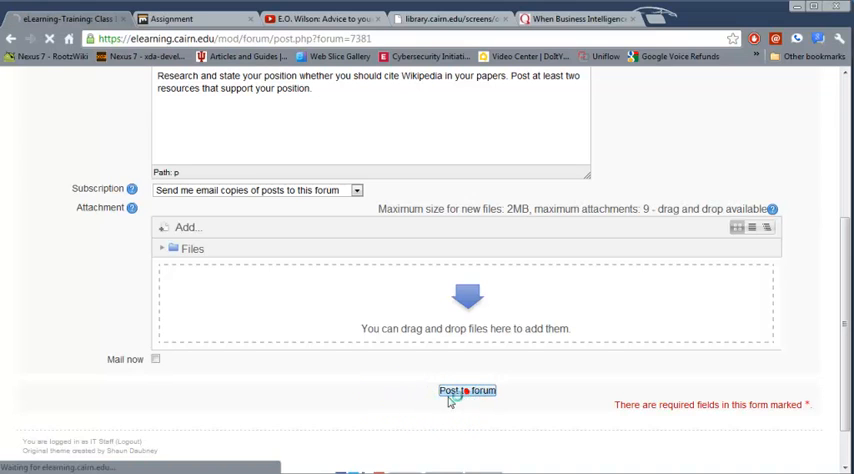
{"action": "left_click", "coordinate": [468, 390]}
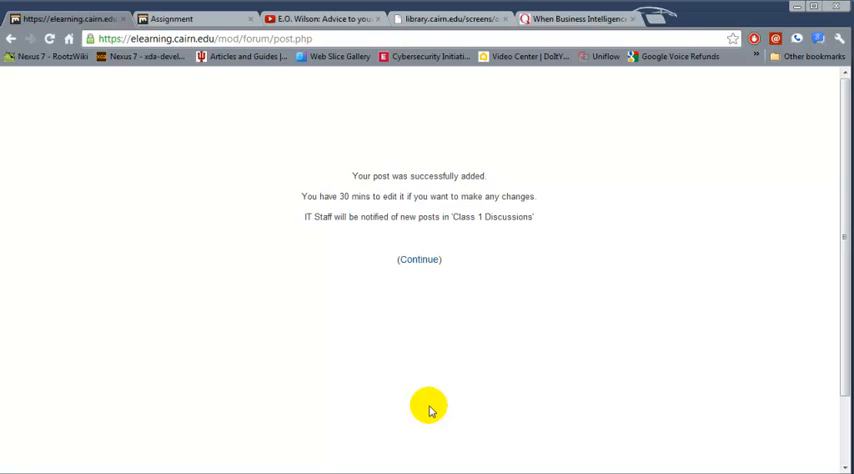
{"action": "left_click", "coordinate": [418, 260]}
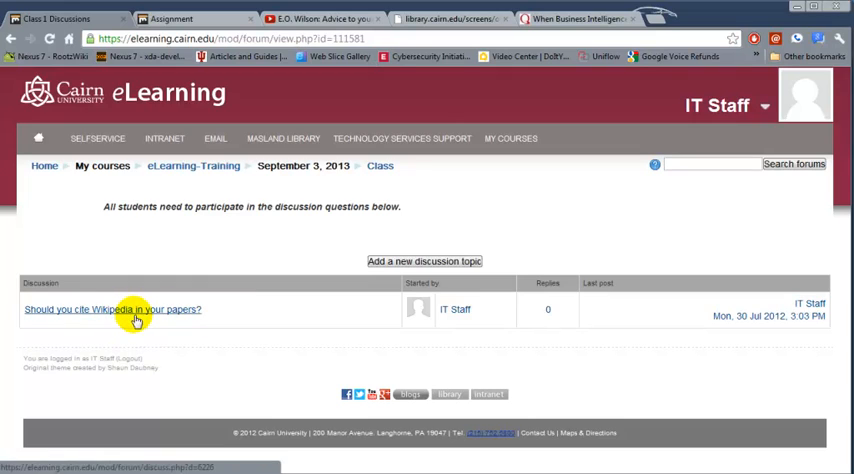
{"action": "mouse_move", "coordinate": [196, 312]}
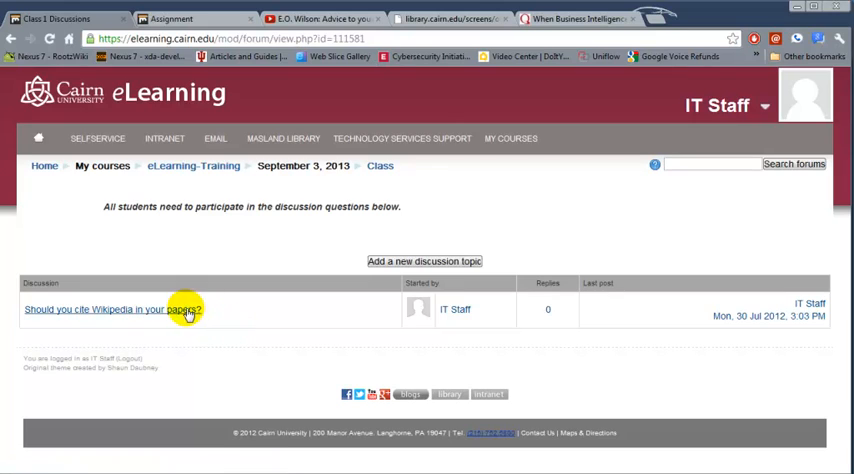
{"action": "mouse_move", "coordinate": [192, 166]}
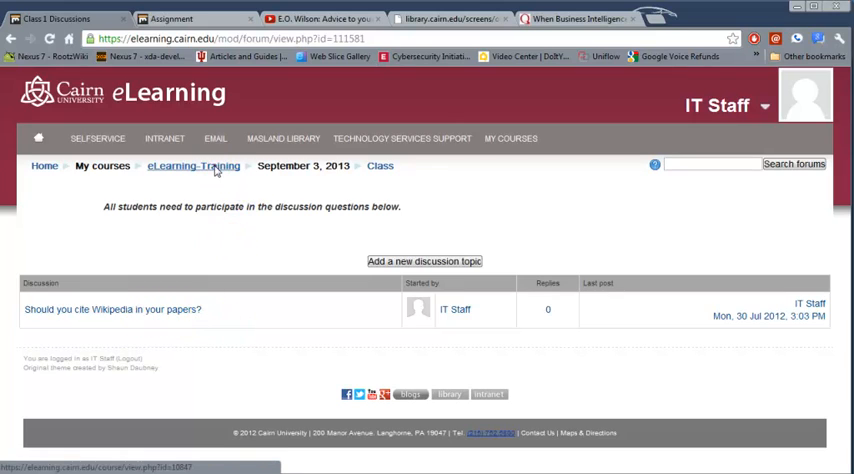
Return to the eLearning-Training course page and reopen Class 1 Discussions from the Assignments list
{"action": "left_click", "coordinate": [192, 166]}
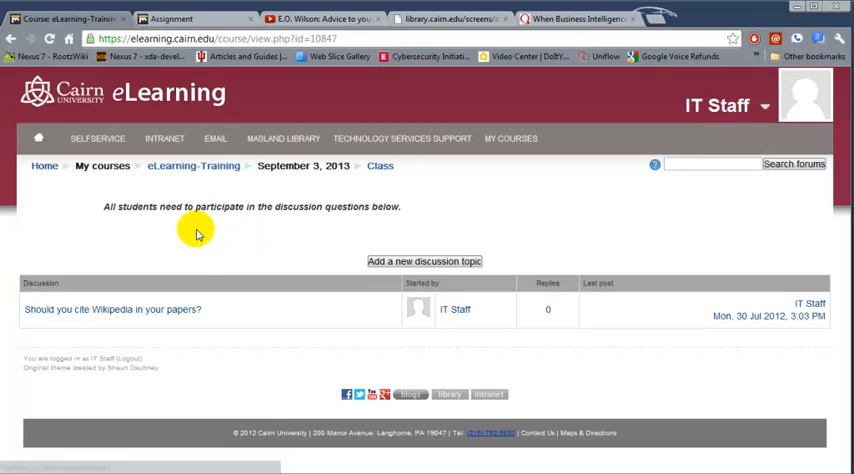
{"action": "left_click", "coordinate": [192, 166]}
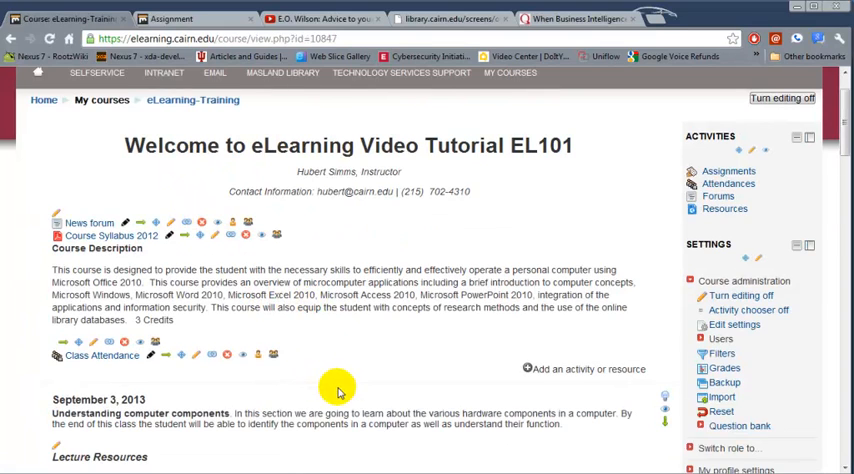
{"action": "scroll", "scroll_direction": "down", "scroll_amount": 3}
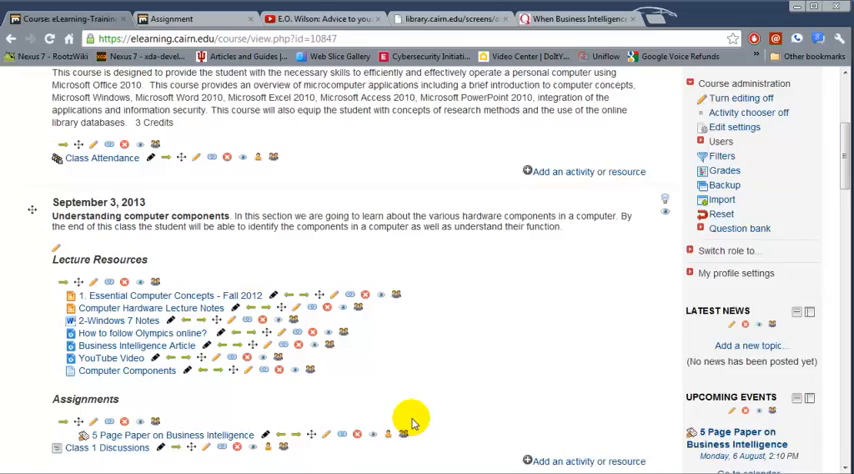
{"action": "scroll", "scroll_direction": "down", "scroll_amount": 3}
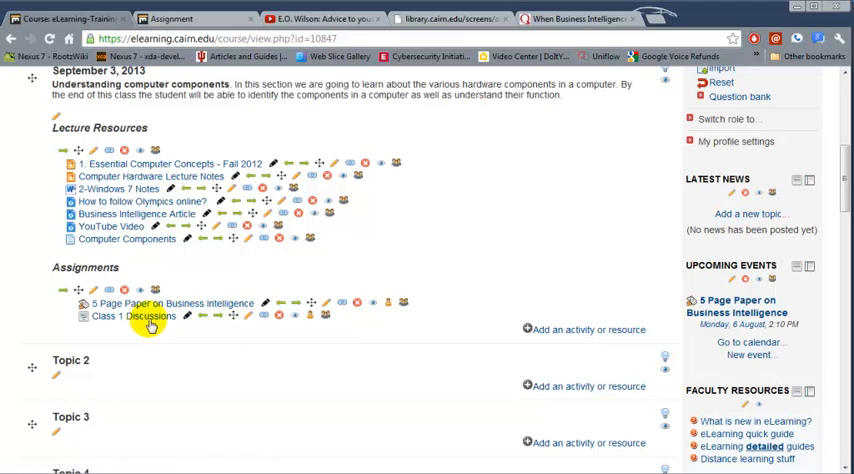
{"action": "left_click", "coordinate": [132, 316]}
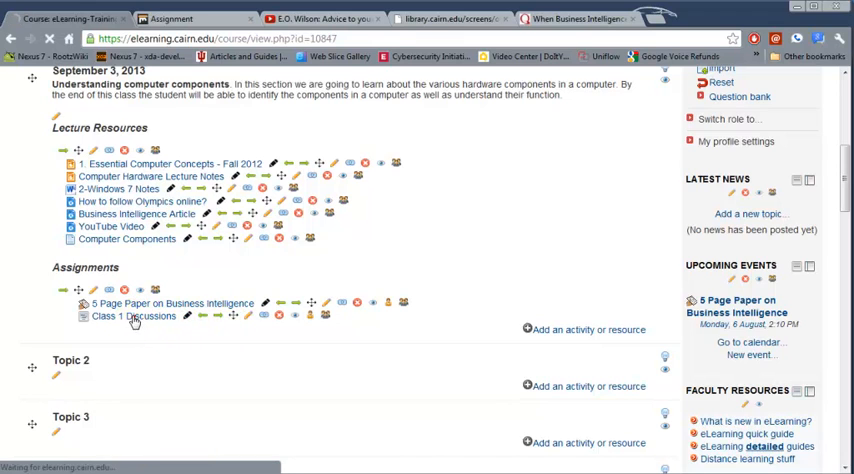
{"action": "left_click", "coordinate": [132, 316]}
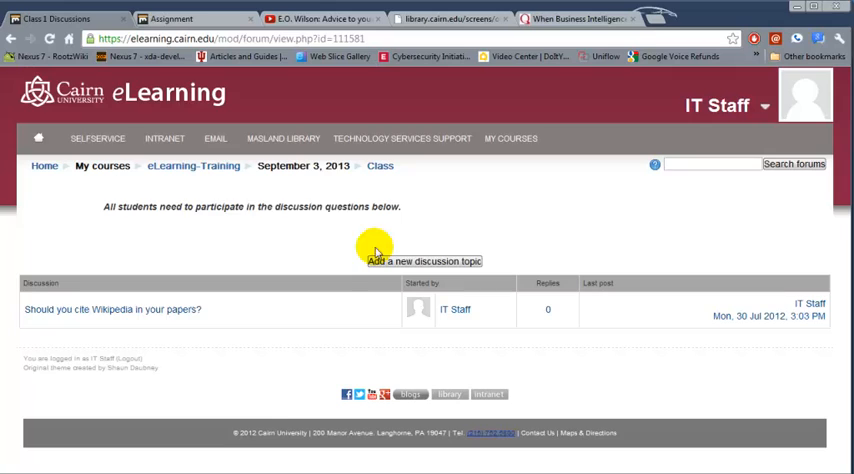
{"action": "mouse_move", "coordinate": [352, 208]}
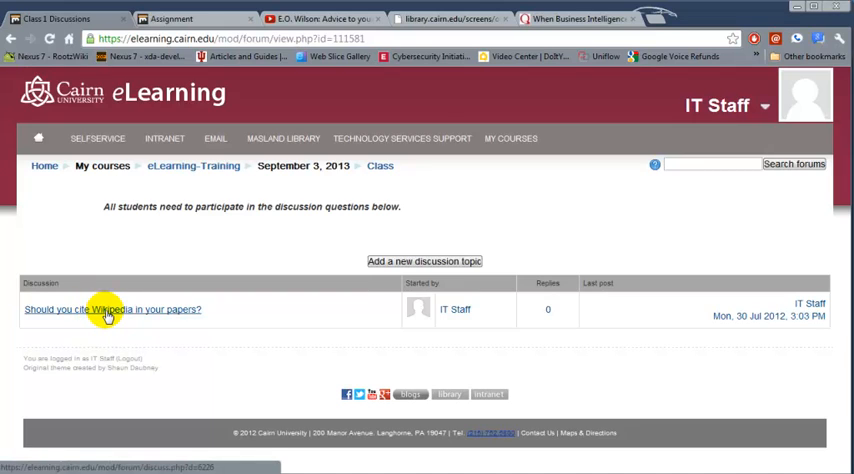
Reply to the Wikipedia topic with the message 'You should not......'
{"action": "left_click", "coordinate": [112, 308]}
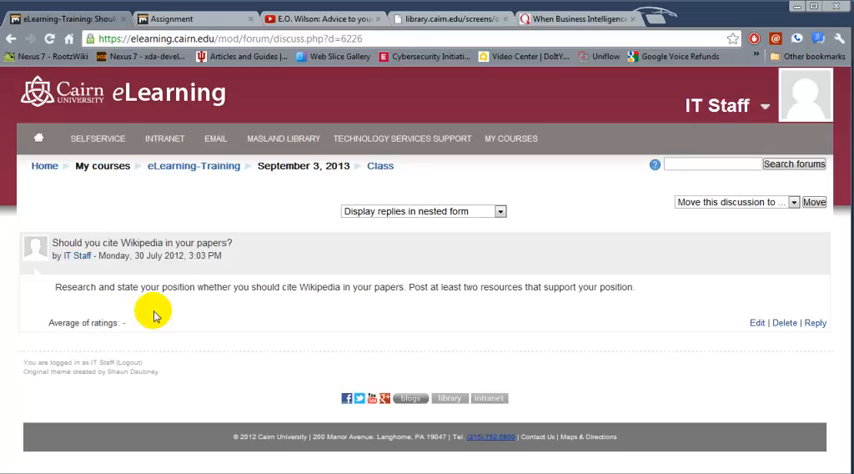
{"action": "mouse_move", "coordinate": [816, 322]}
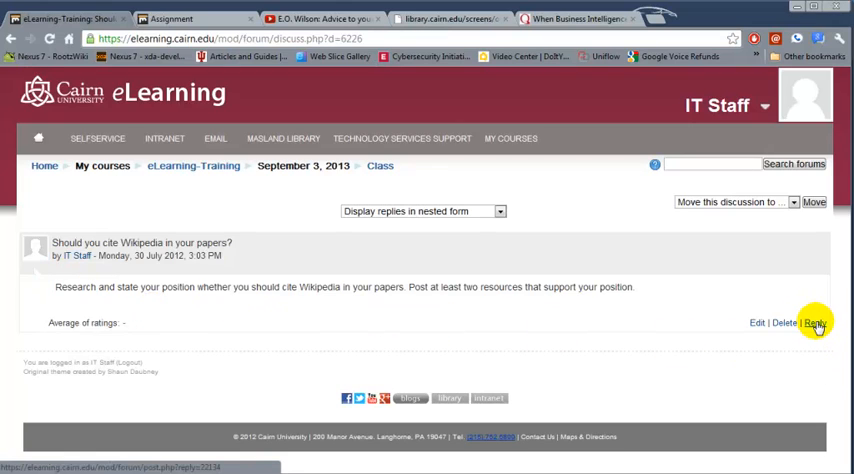
{"action": "mouse_move", "coordinate": [780, 308]}
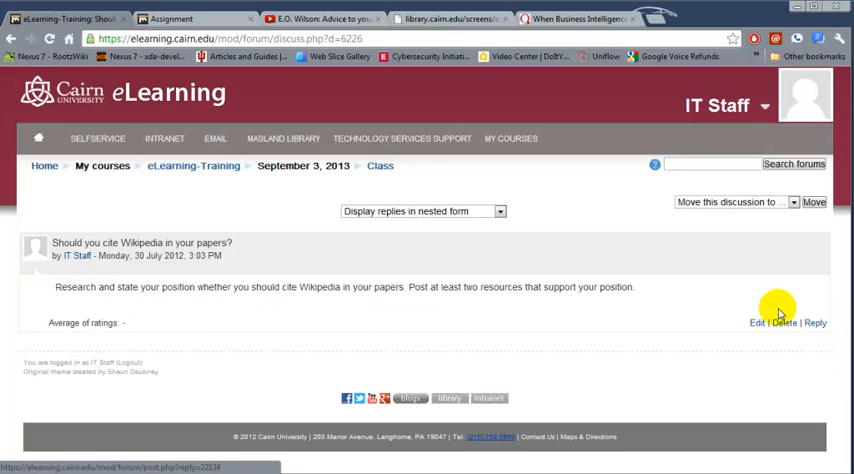
{"action": "mouse_move", "coordinate": [764, 304]}
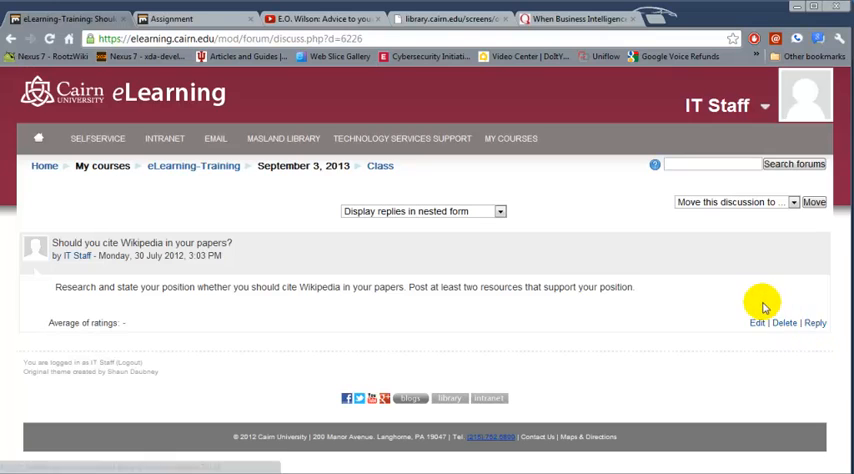
{"action": "left_click", "coordinate": [816, 322]}
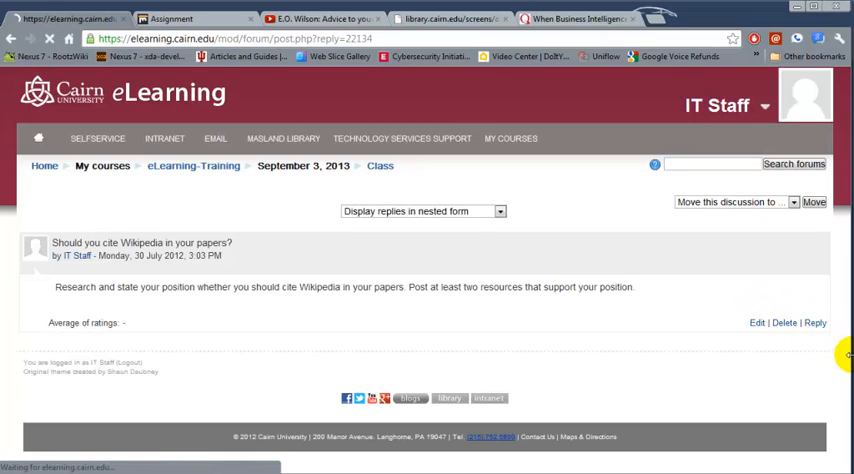
{"action": "left_click", "coordinate": [816, 322]}
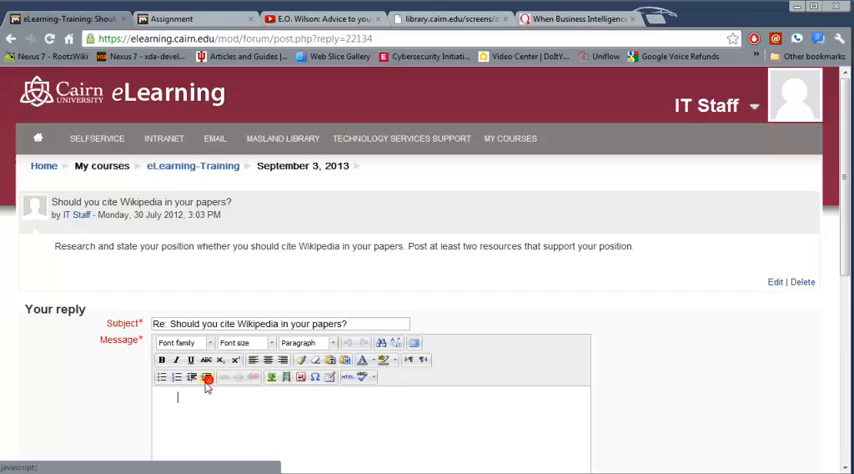
{"action": "scroll", "scroll_direction": "down", "scroll_amount": 3}
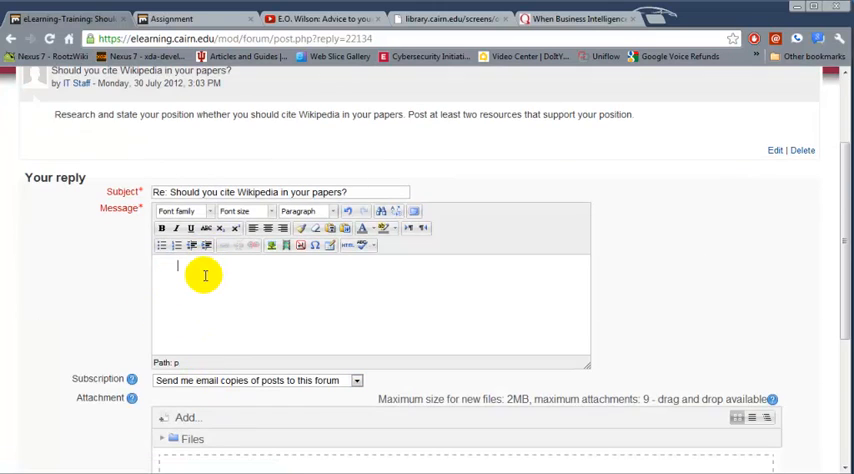
{"action": "type", "text": "You should not......"}
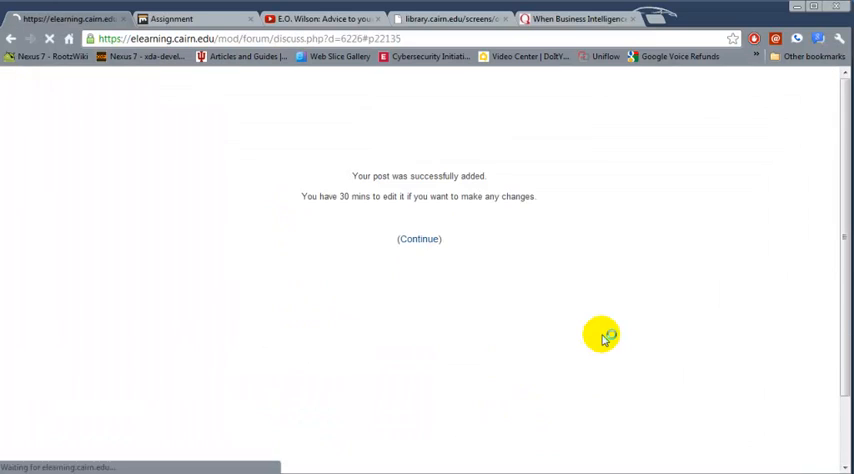
Post the reply and return to the thread showing it beneath the Wikipedia topic
{"action": "left_click", "coordinate": [418, 238]}
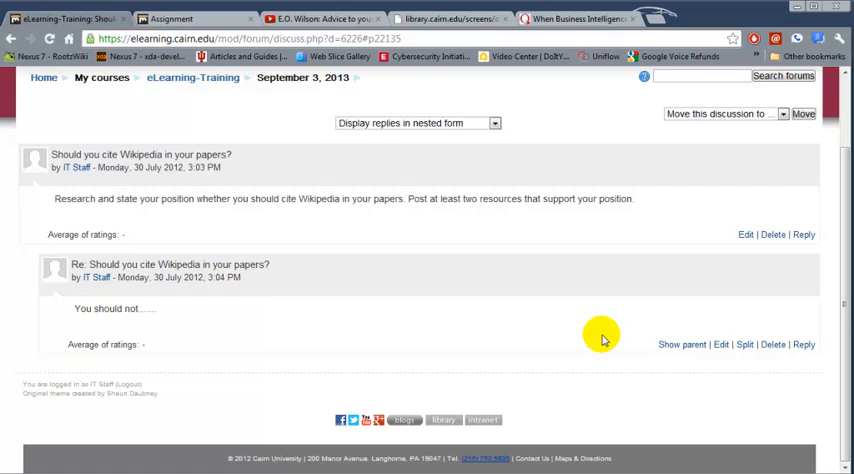
{"action": "mouse_move", "coordinate": [104, 298]}
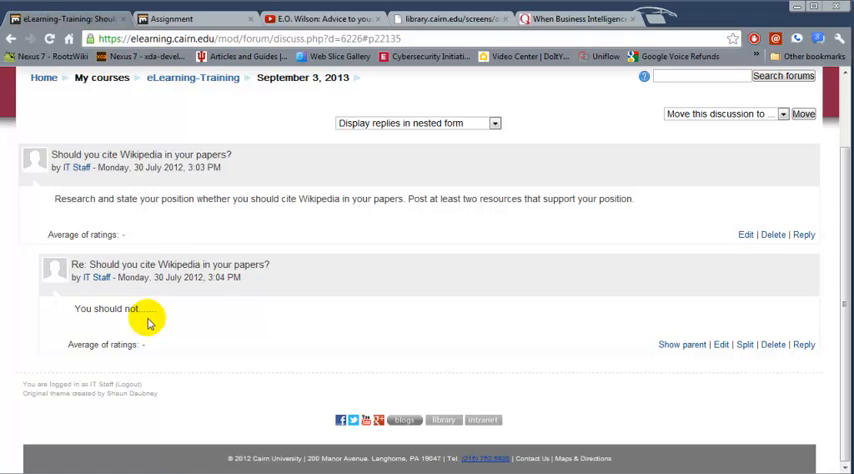
{"action": "scroll", "scroll_direction": "up", "scroll_amount": 3}
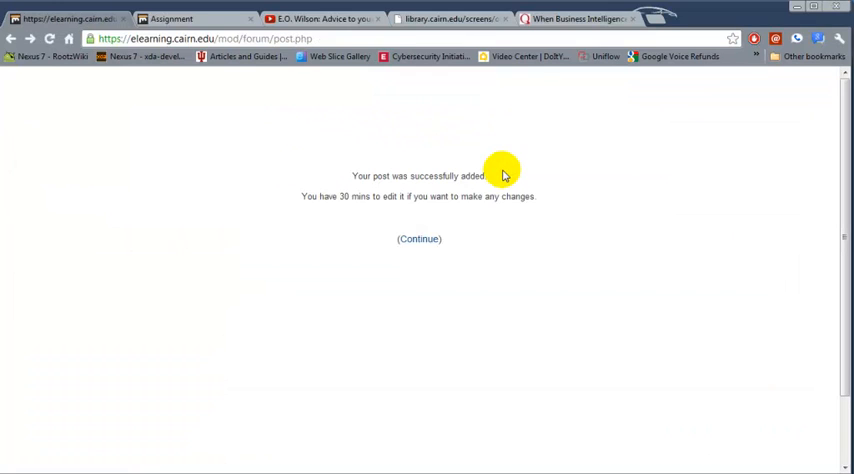
{"action": "left_click", "coordinate": [420, 238]}
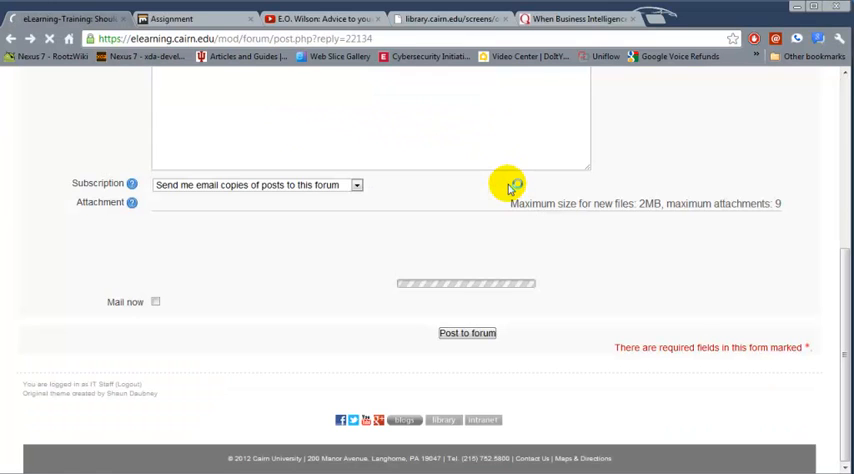
{"action": "left_click", "coordinate": [466, 332]}
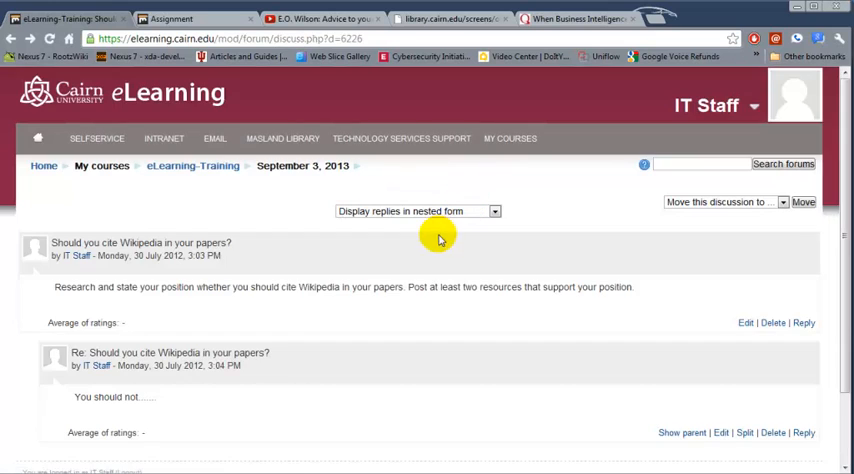
{"action": "mouse_move", "coordinate": [192, 164]}
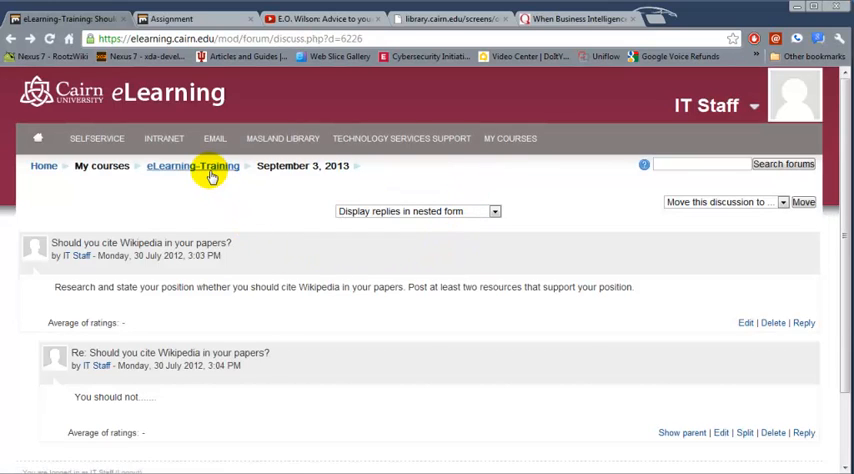
Return to the course page and reopen Class 1 Discussions, now showing 1 reply on the Wikipedia topic
{"action": "left_click", "coordinate": [192, 166]}
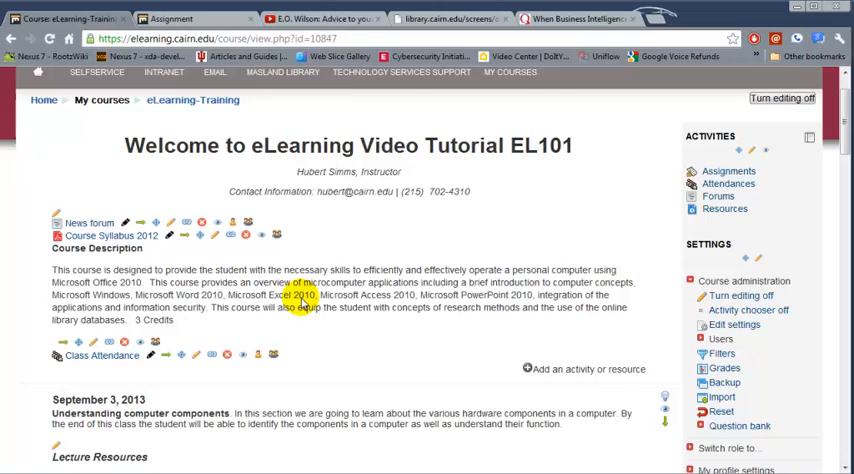
{"action": "scroll", "scroll_direction": "down", "scroll_amount": 3}
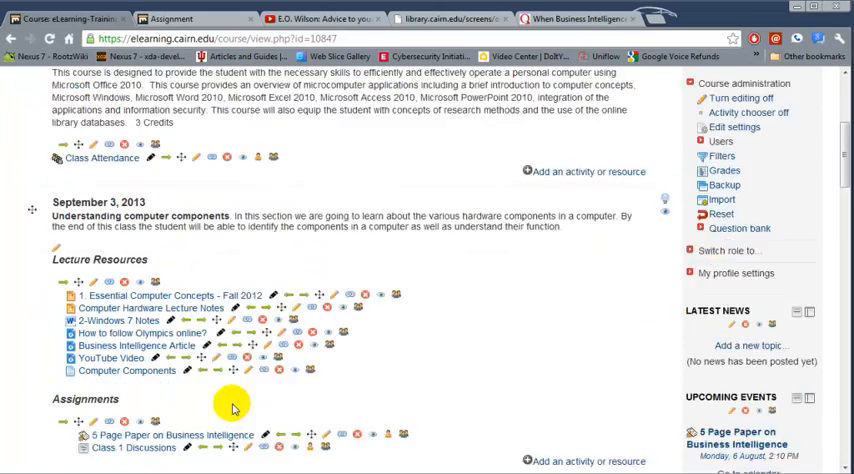
{"action": "scroll", "scroll_direction": "down", "scroll_amount": 3}
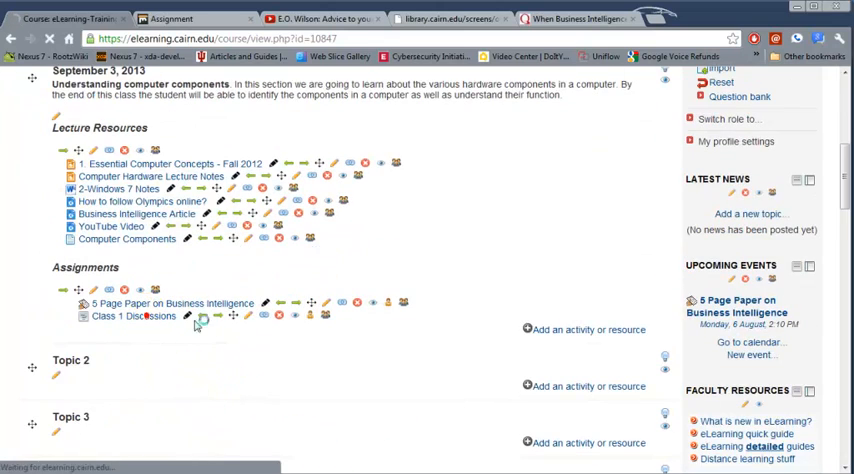
{"action": "left_click", "coordinate": [132, 316]}
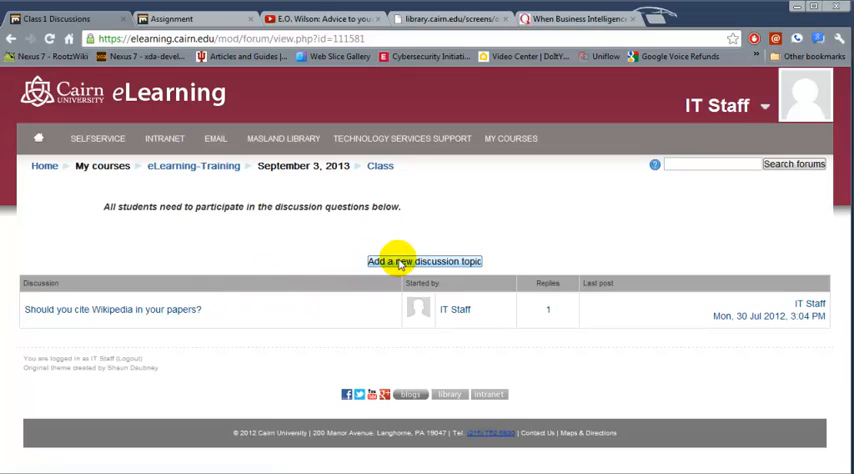
{"action": "mouse_move", "coordinate": [330, 252]}
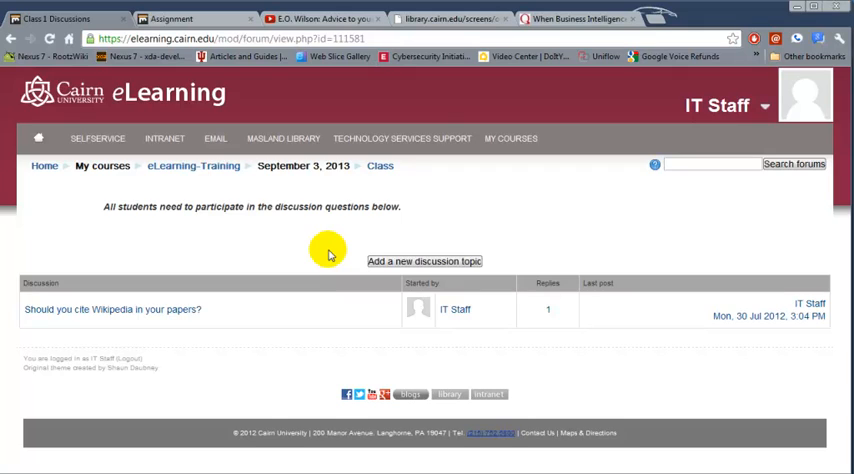
{"action": "mouse_move", "coordinate": [304, 208]}
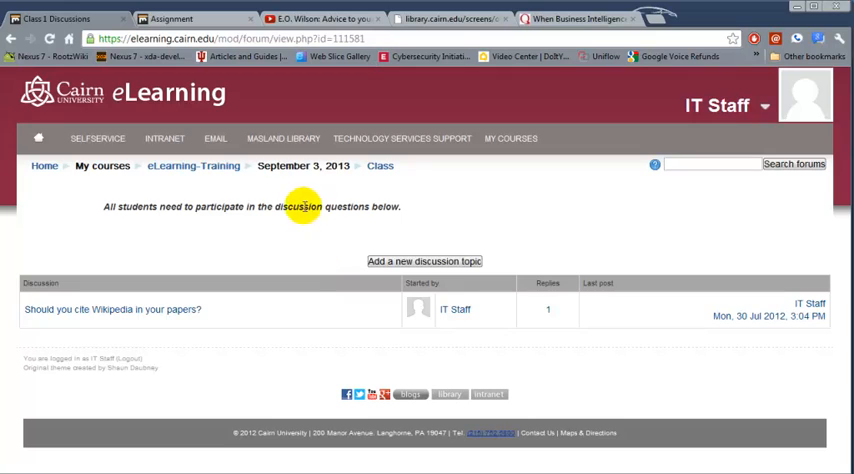
{"action": "mouse_move", "coordinate": [294, 212]}
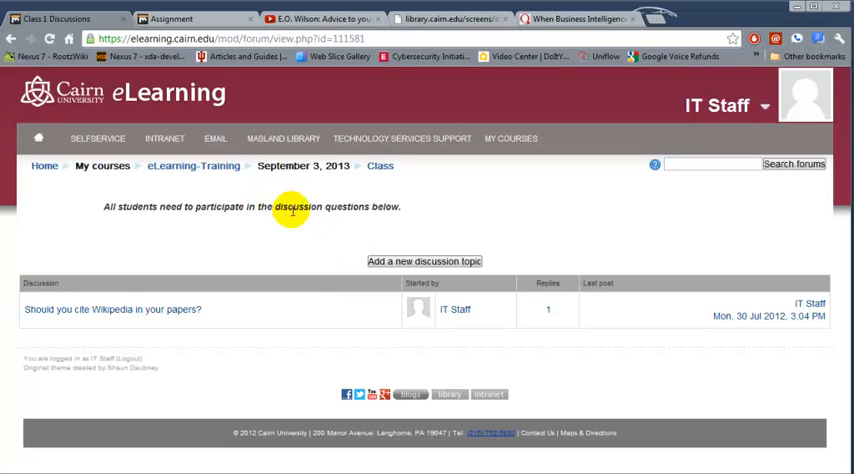
{"action": "mouse_move", "coordinate": [186, 166]}
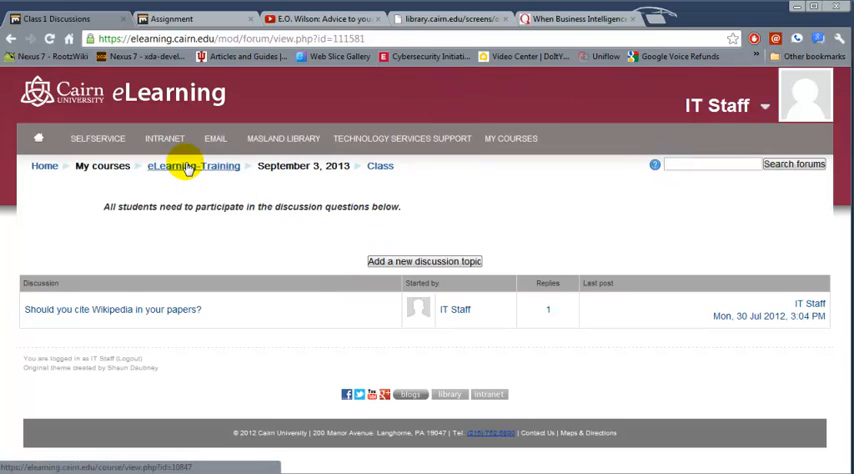